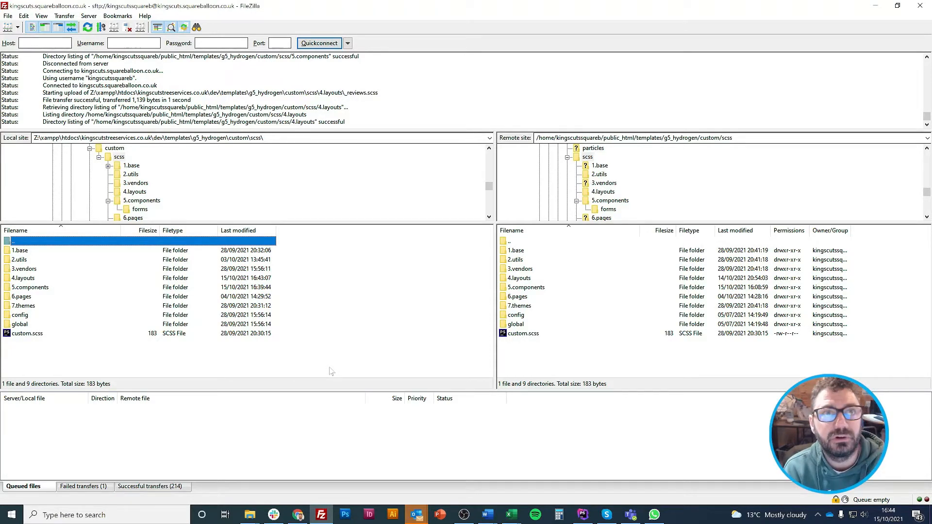
Point out the 2.utils and 5.components SCSS folders, then bring up the Kings Cuts site's reviews band
left_click(20, 260)
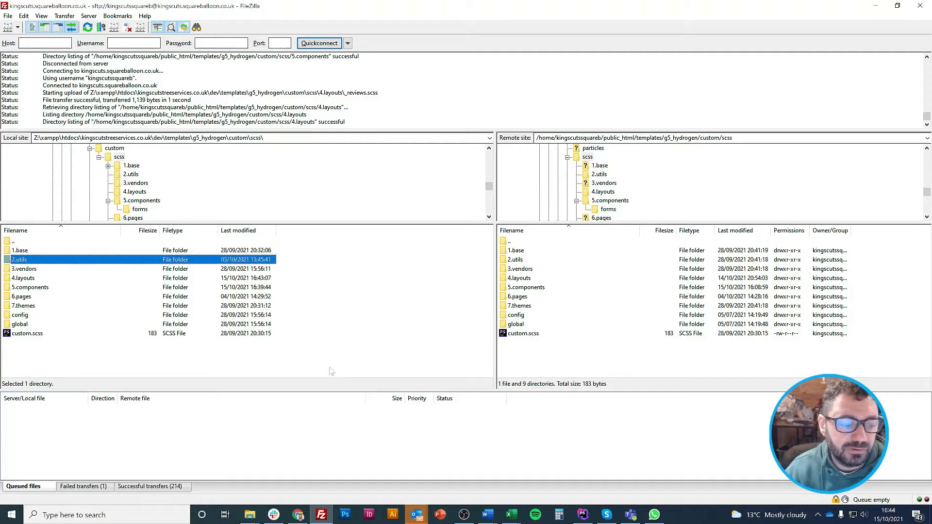
left_click(30, 287)
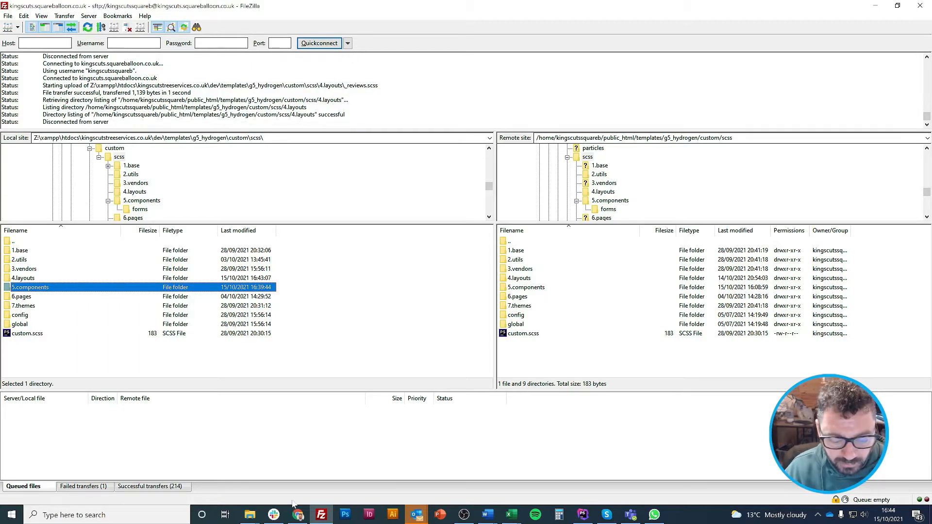
left_click(274, 515)
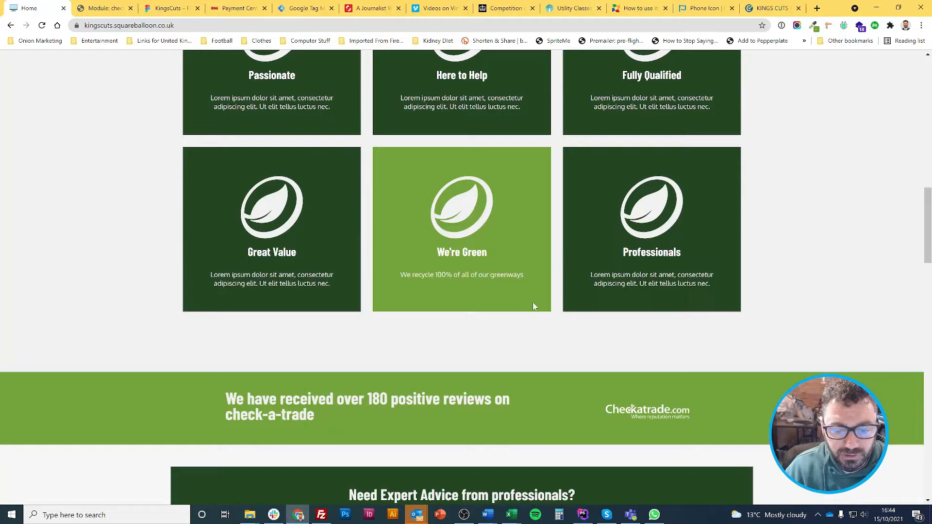
scroll("down", 3)
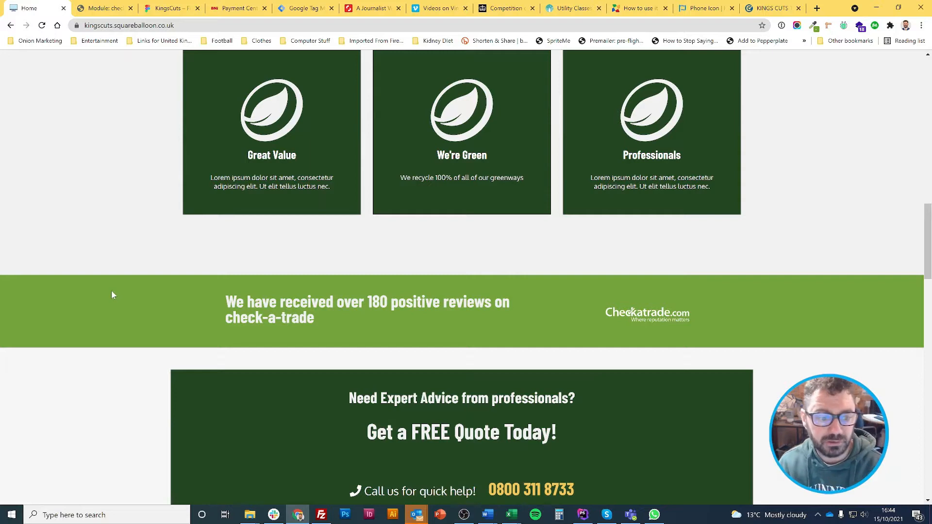
Inspect the reviews band's markup and expand the g-block nodes down to its heading
right_click(113, 294)
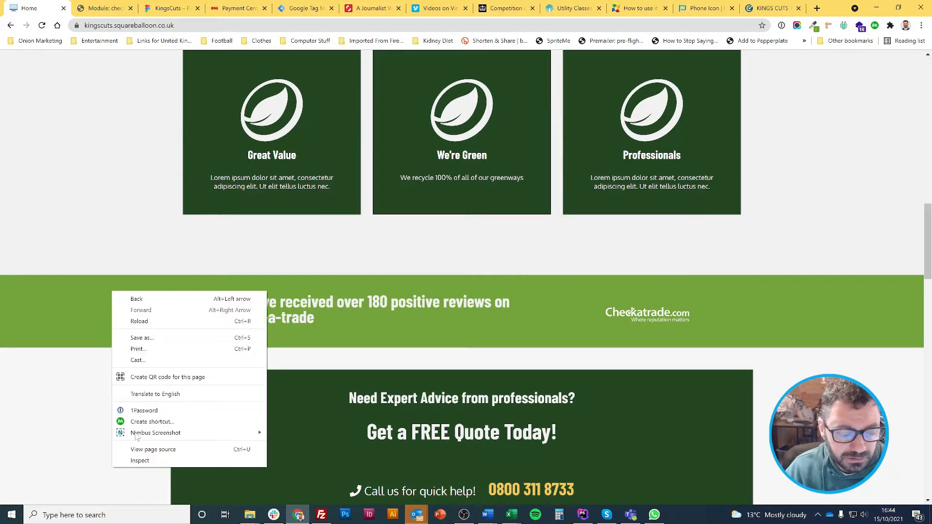
left_click(139, 460)
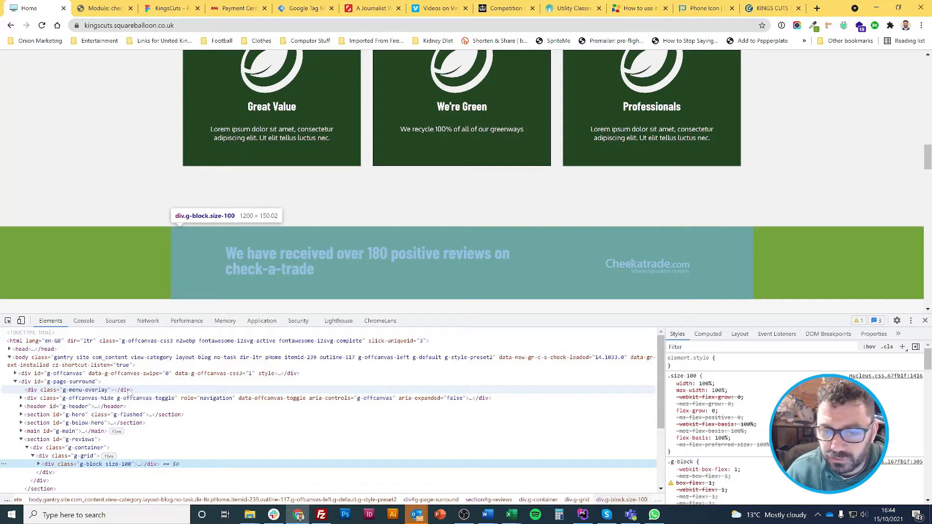
left_click(37, 464)
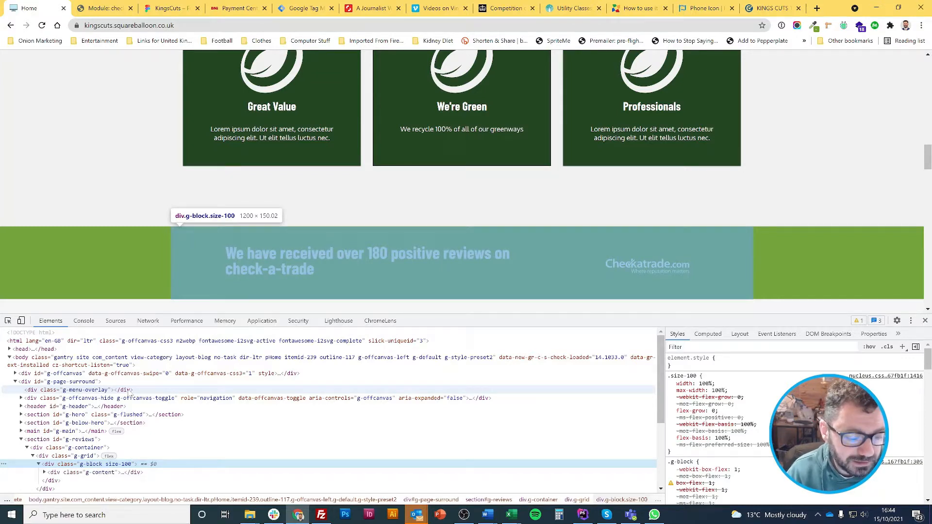
left_click(70, 472)
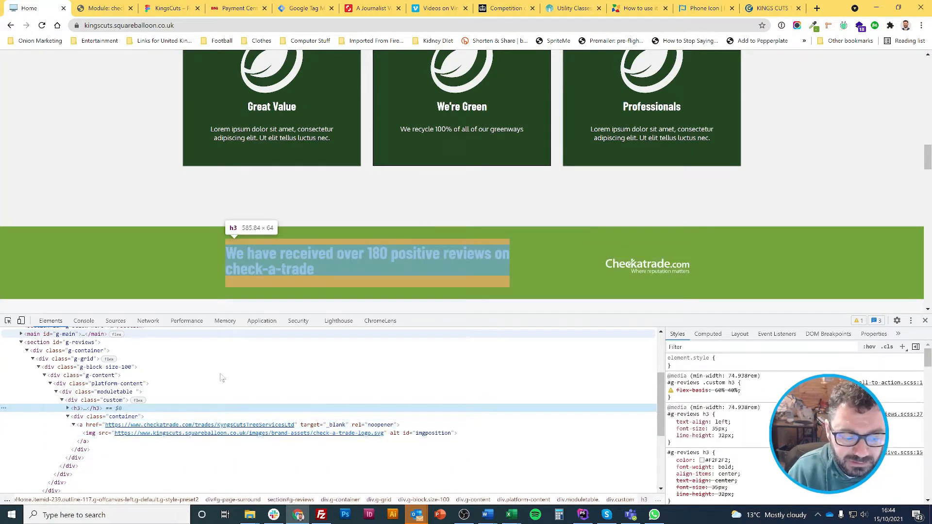
Close the developer tools so the Kings Cuts homepage shows on its own
left_click(67, 409)
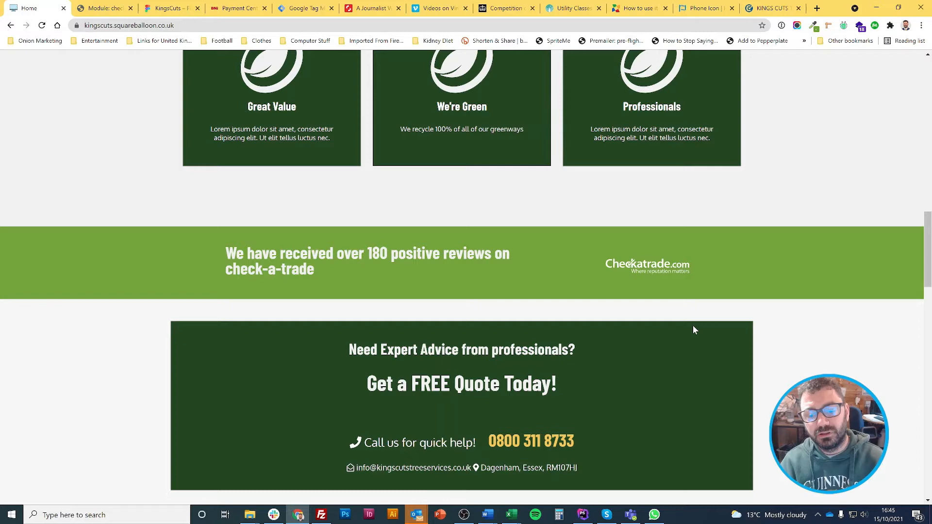
mouse_move(497, 280)
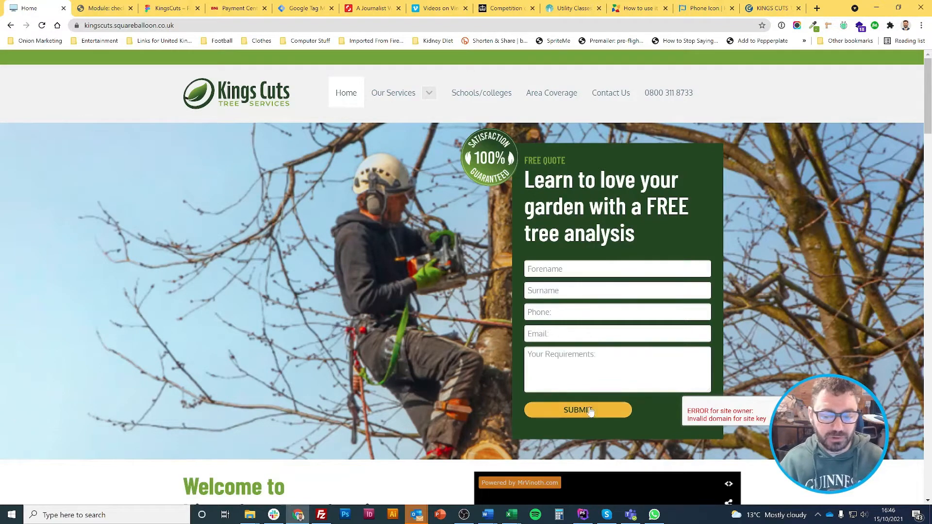
mouse_move(364, 278)
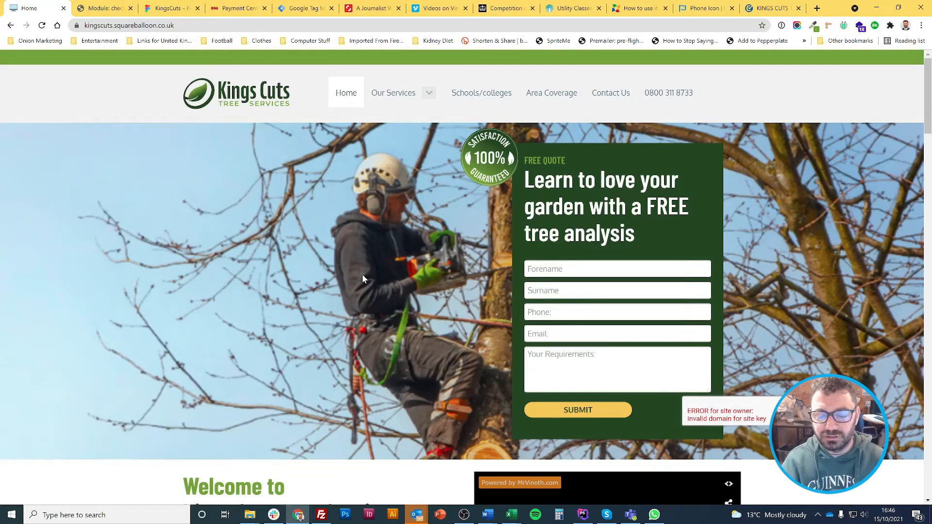
scroll("down", 3)
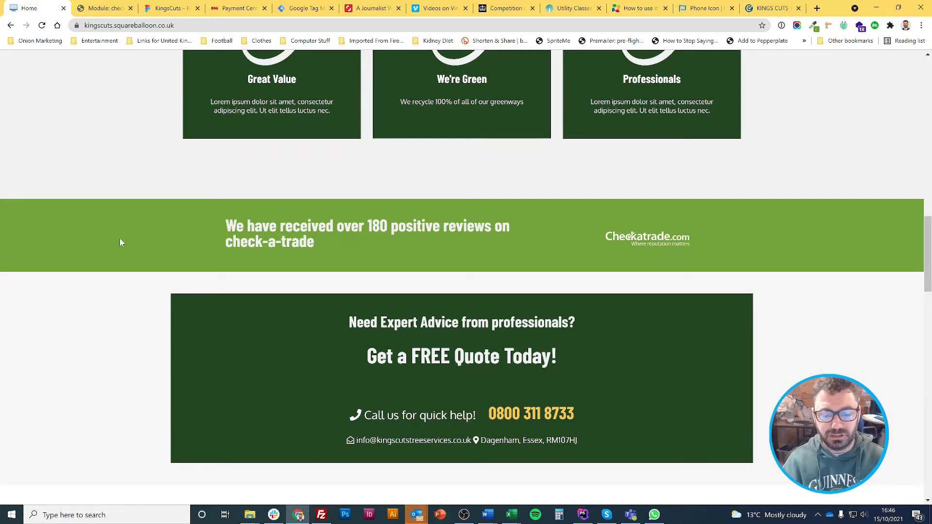
scroll("up", 3)
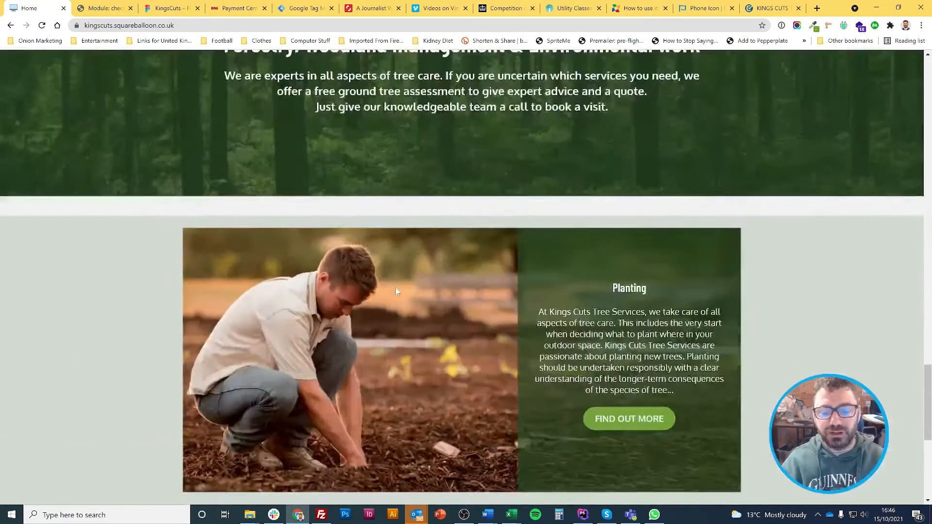
scroll("down", 3)
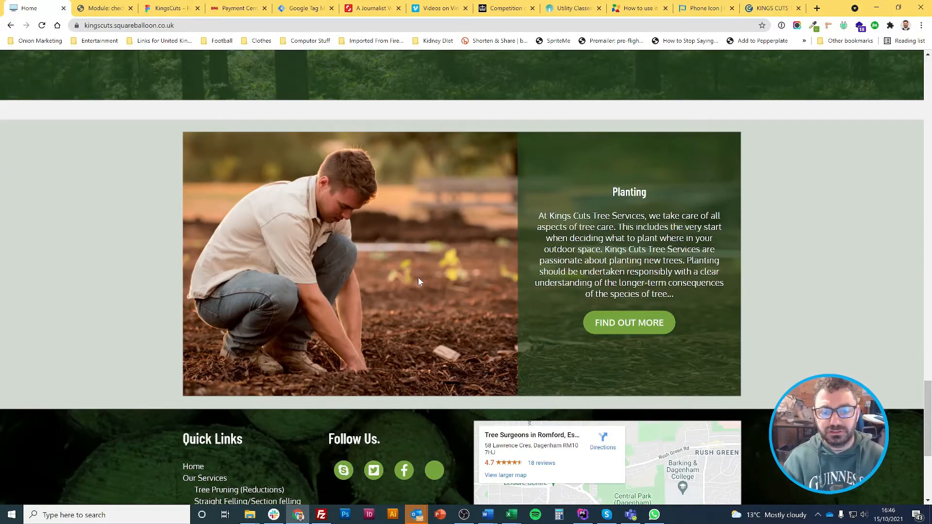
scroll("up", 3)
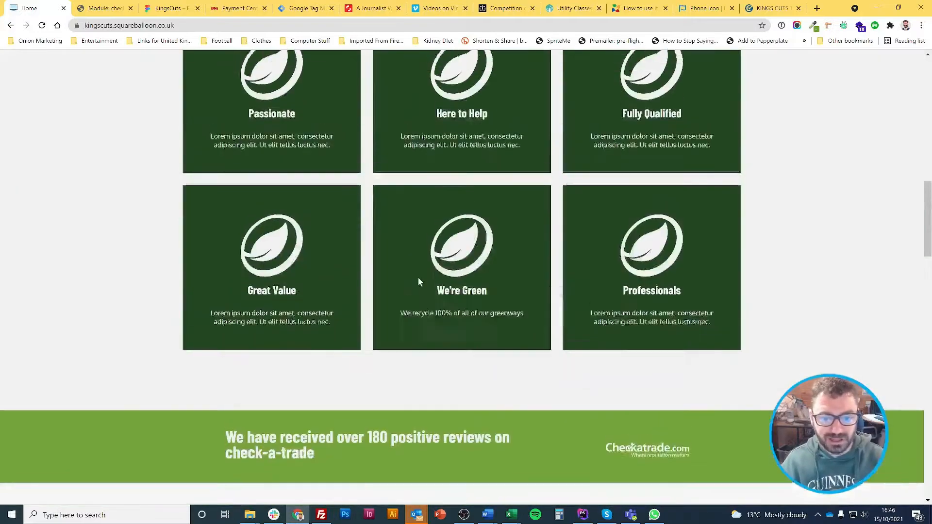
Inspect the reviews band and show the g-reviews section's green colour and background styles
right_click(418, 282)
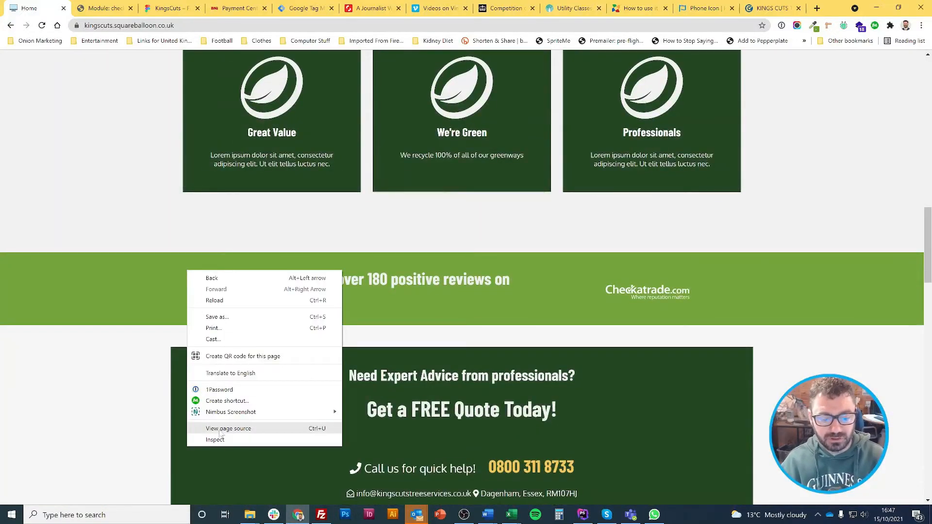
left_click(215, 440)
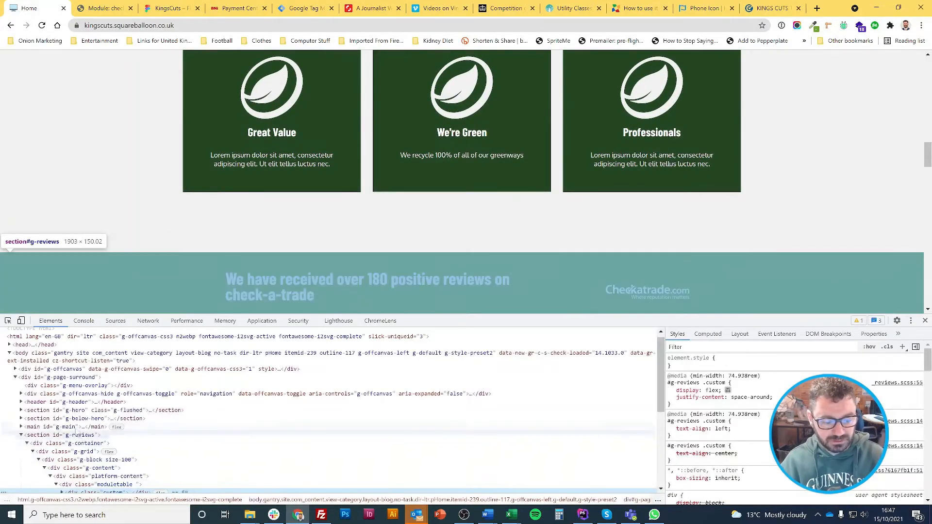
left_click(57, 435)
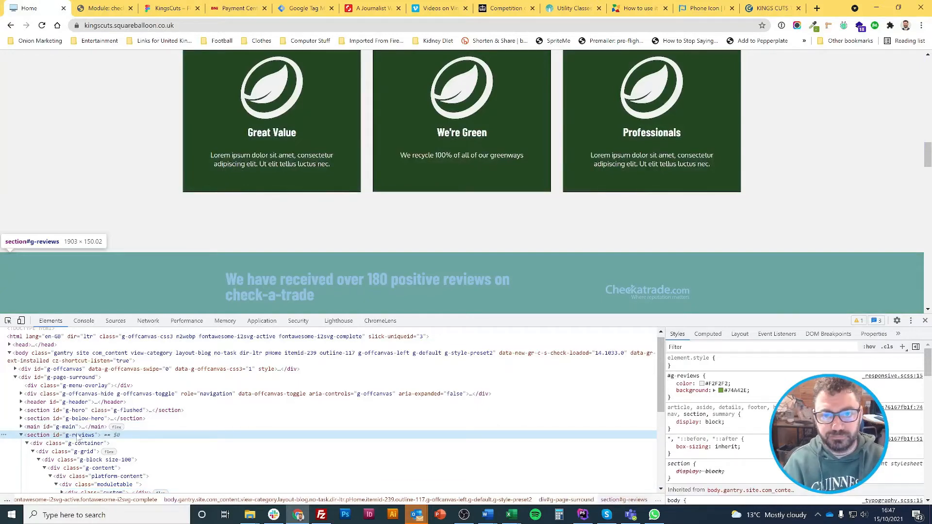
scroll("down", 3)
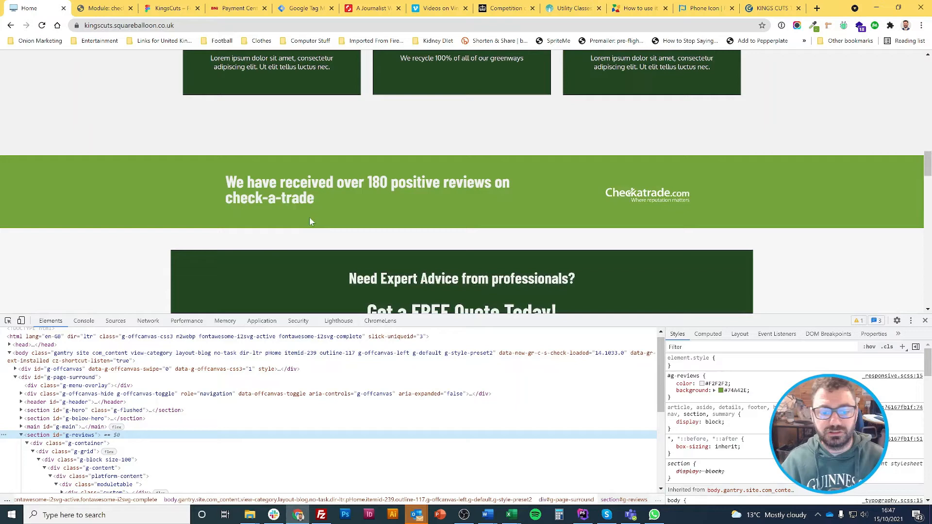
mouse_move(333, 207)
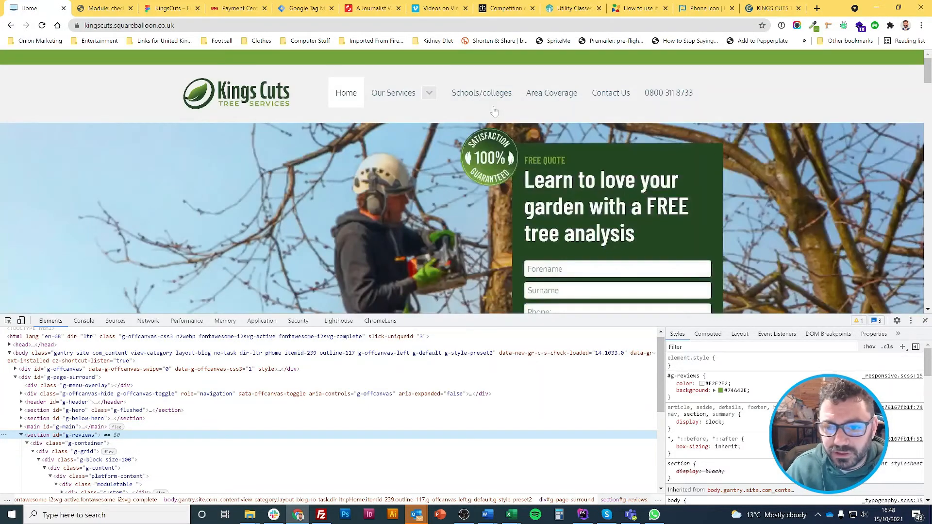
left_click(393, 93)
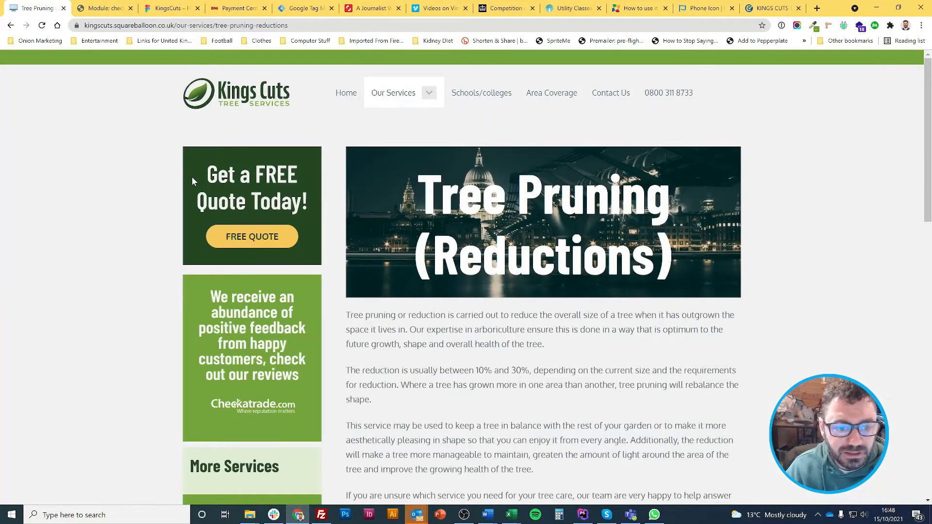
scroll("down", 3)
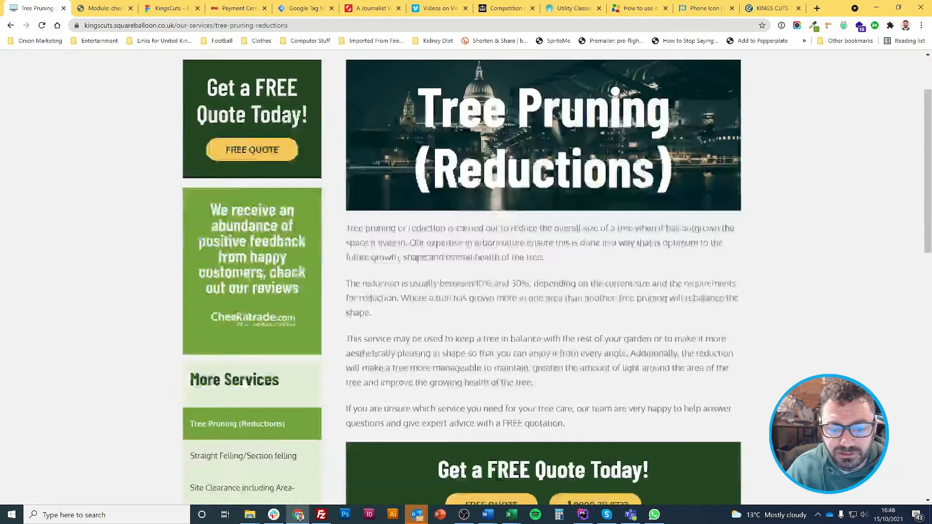
scroll("down", 3)
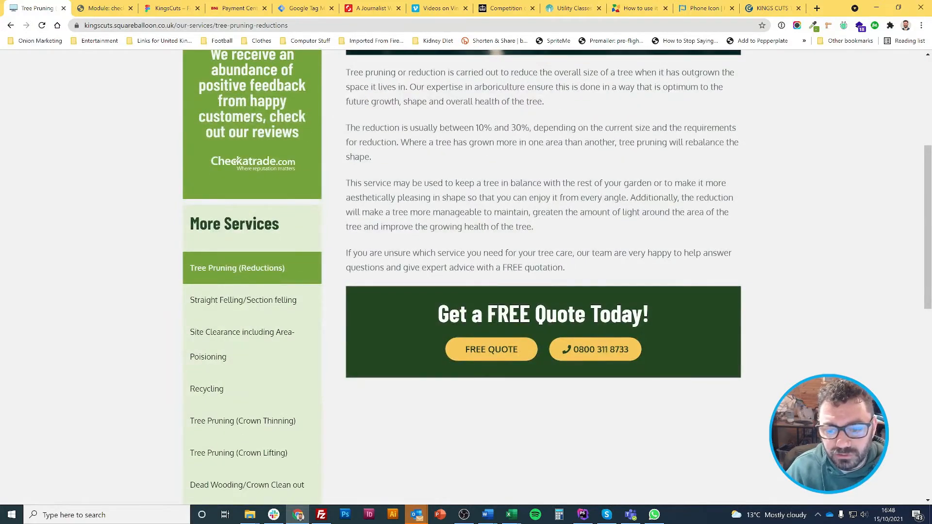
scroll("down", 3)
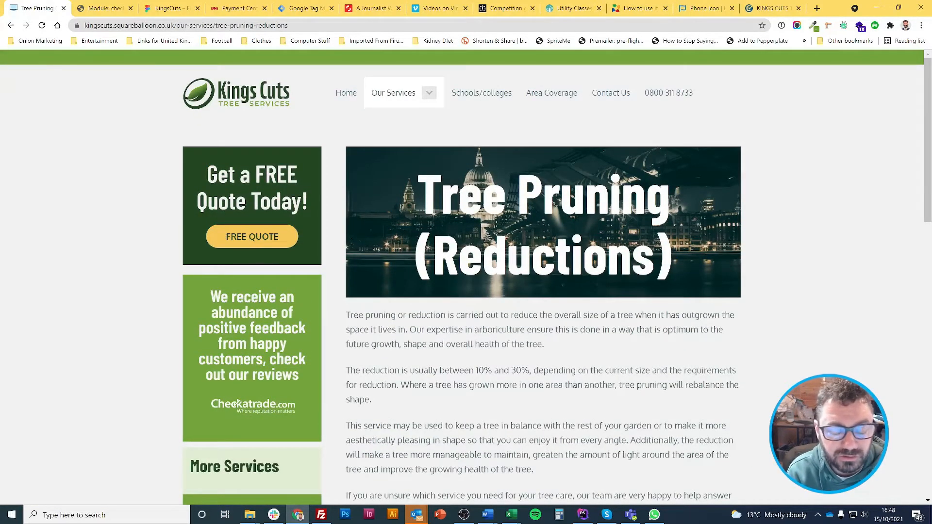
mouse_move(524, 289)
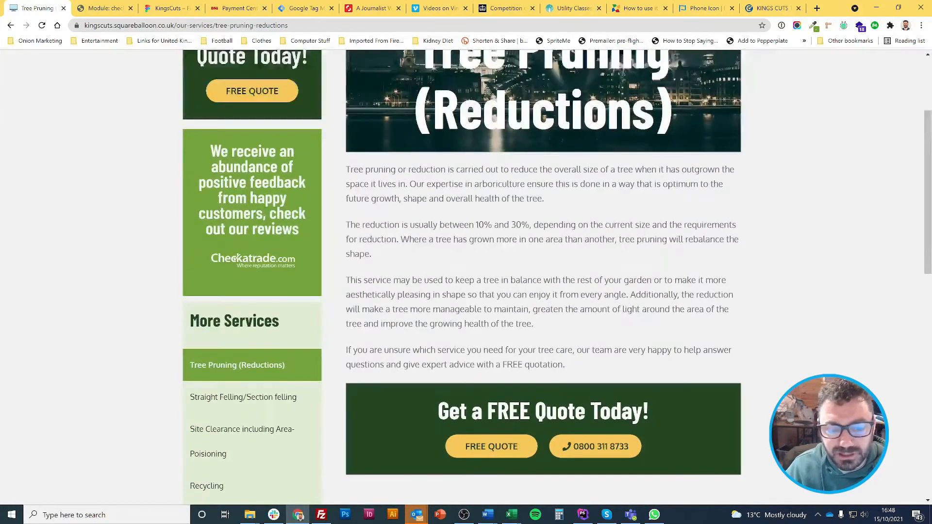
scroll("down", 3)
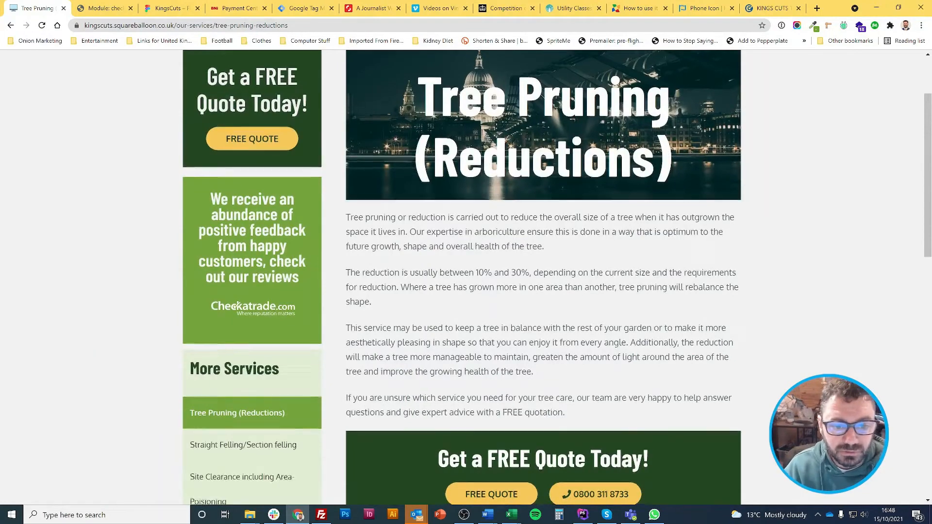
scroll("down", 3)
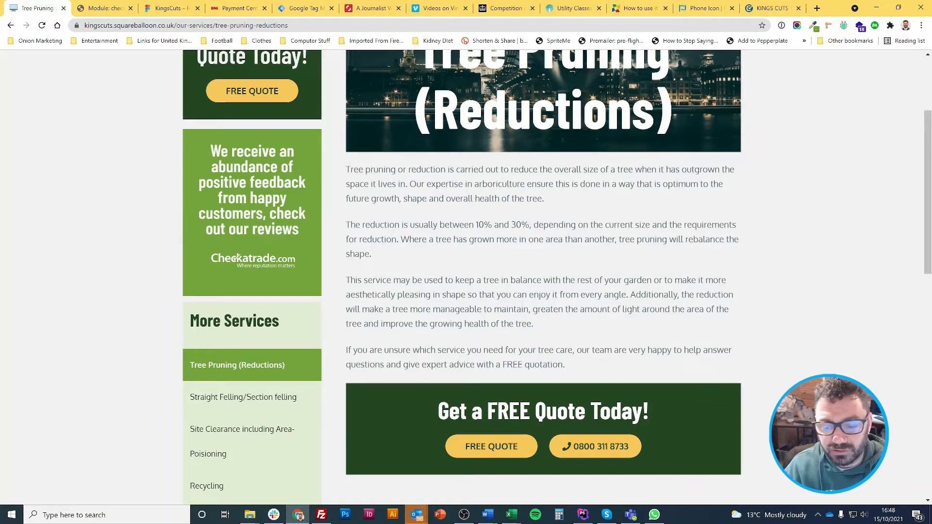
scroll("up", 3)
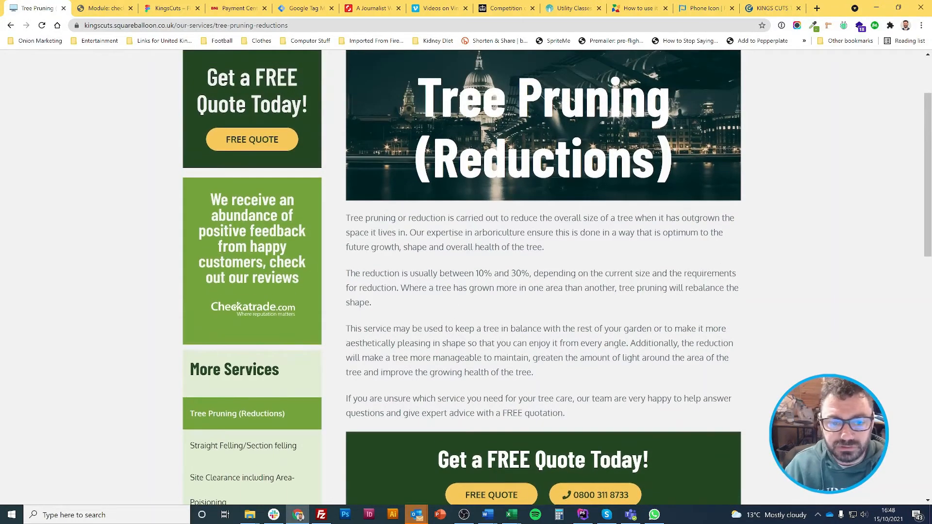
scroll("down", 3)
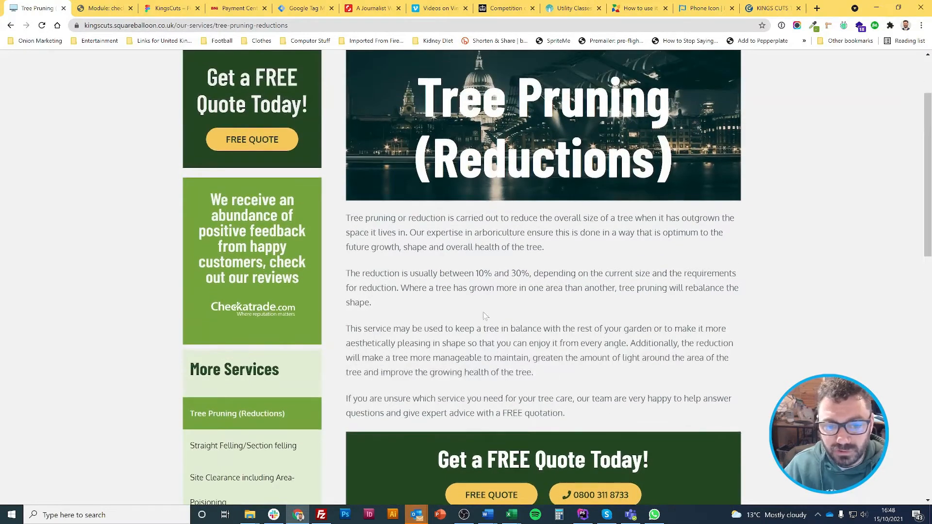
scroll("up", 3)
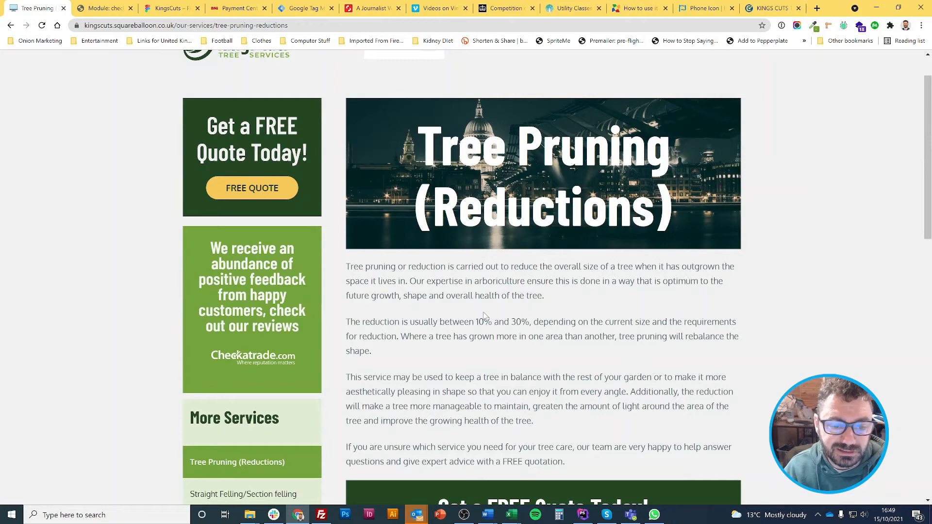
scroll("down", 3)
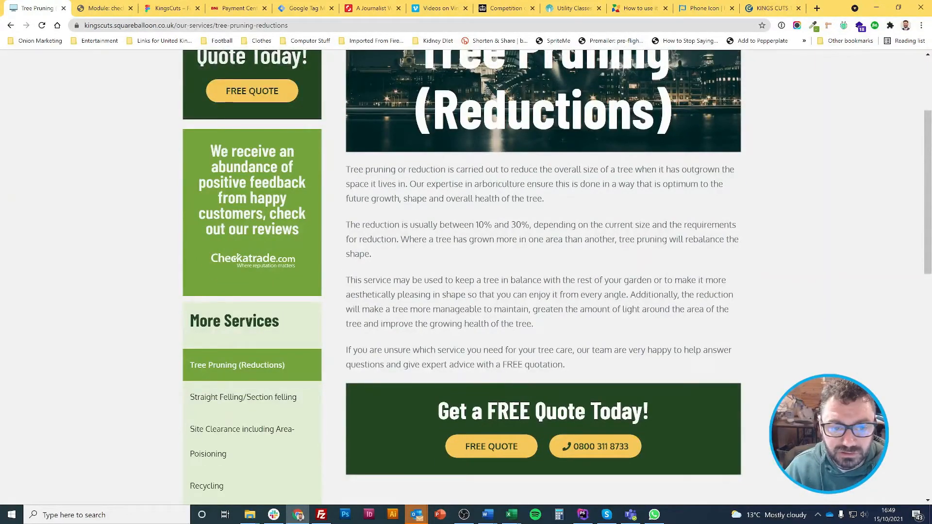
scroll("up", 3)
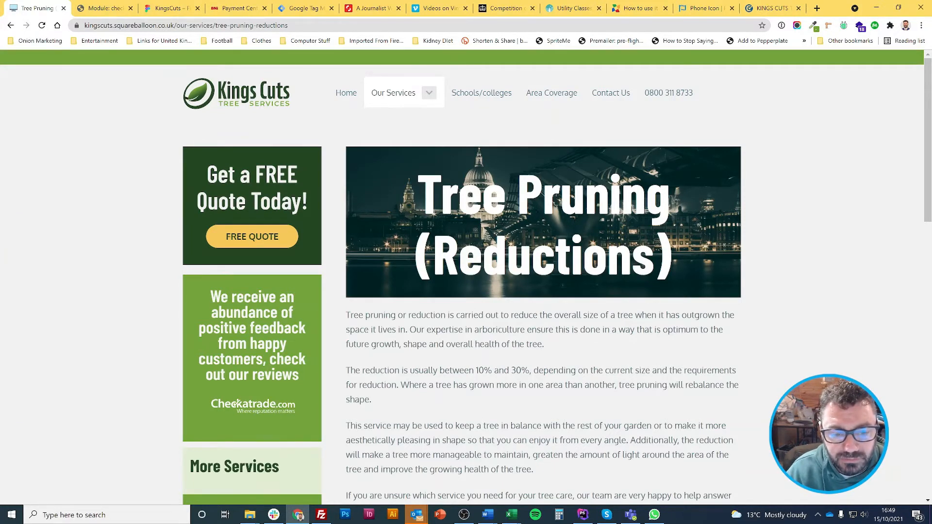
scroll("down", 3)
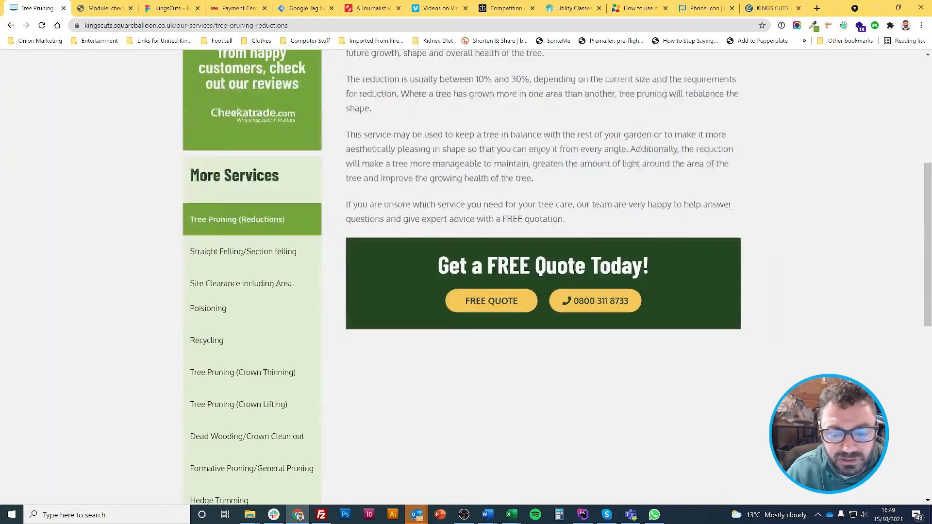
Inspect the free-quote-cta banner's markup and styles, then move to the button.scss stylesheet in PhpStorm
key("F12")
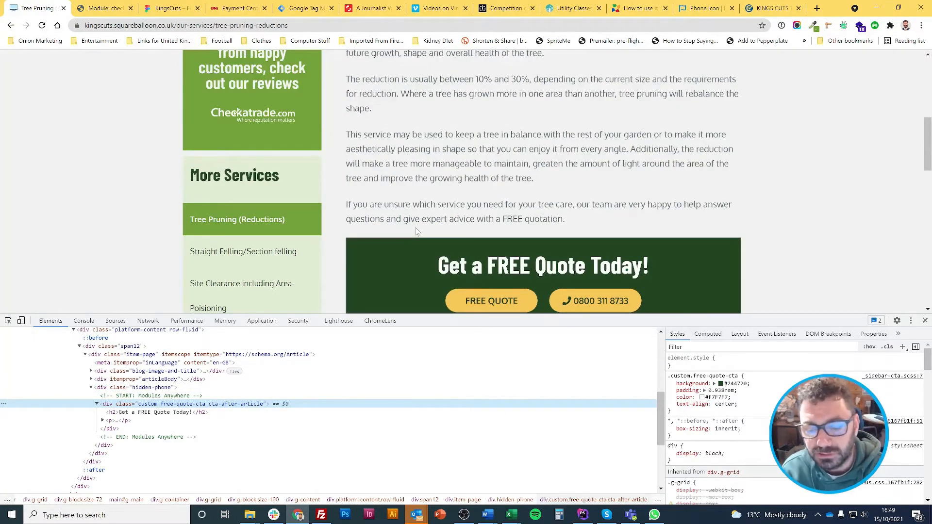
scroll("down", 3)
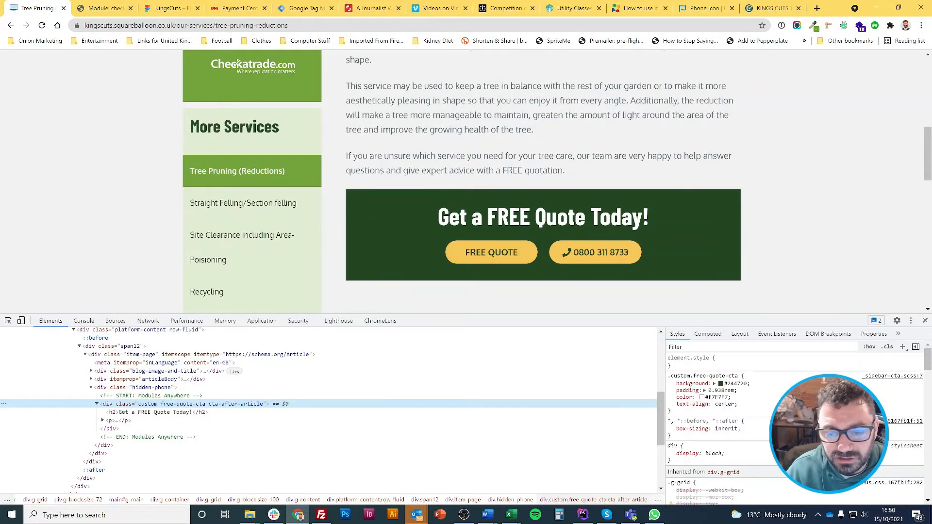
scroll("up", 3)
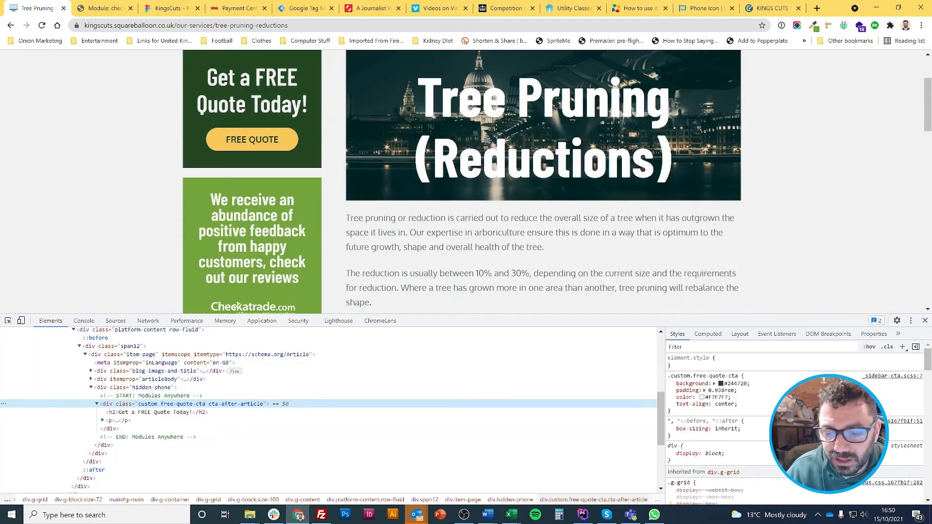
scroll("down", 3)
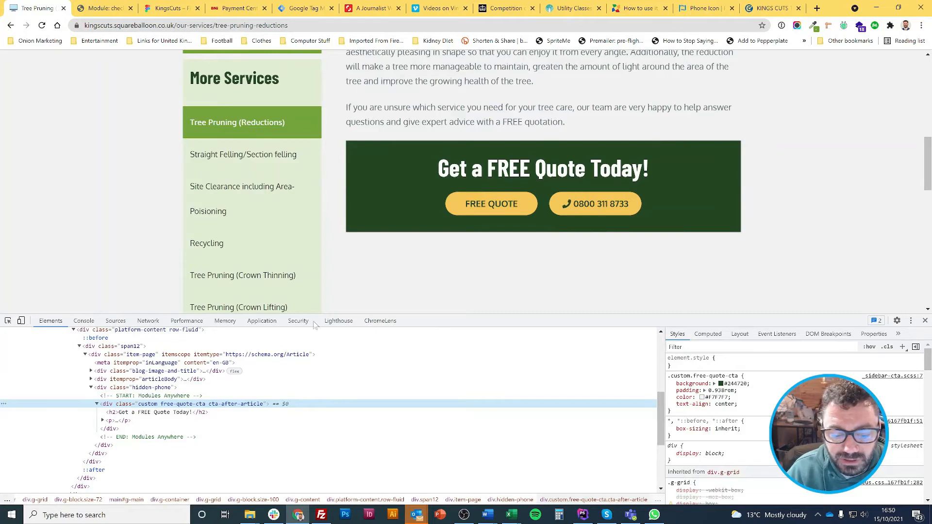
mouse_move(244, 408)
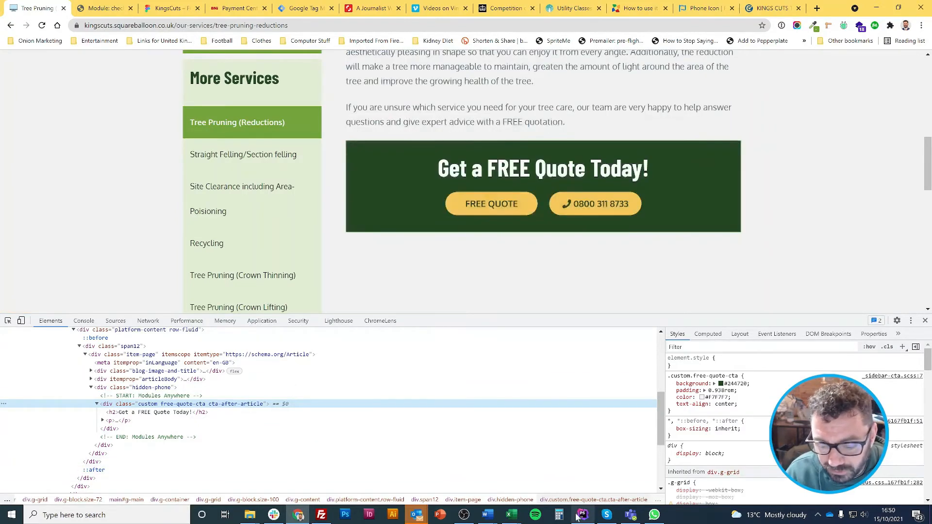
left_click(582, 515)
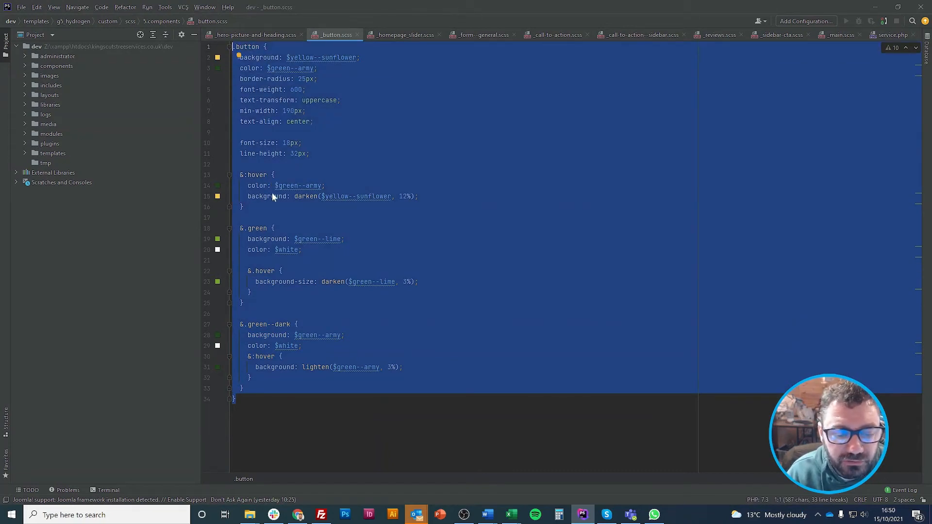
Read the button.scss green and green--dark variants, then return to the website in Chrome
left_click(256, 228)
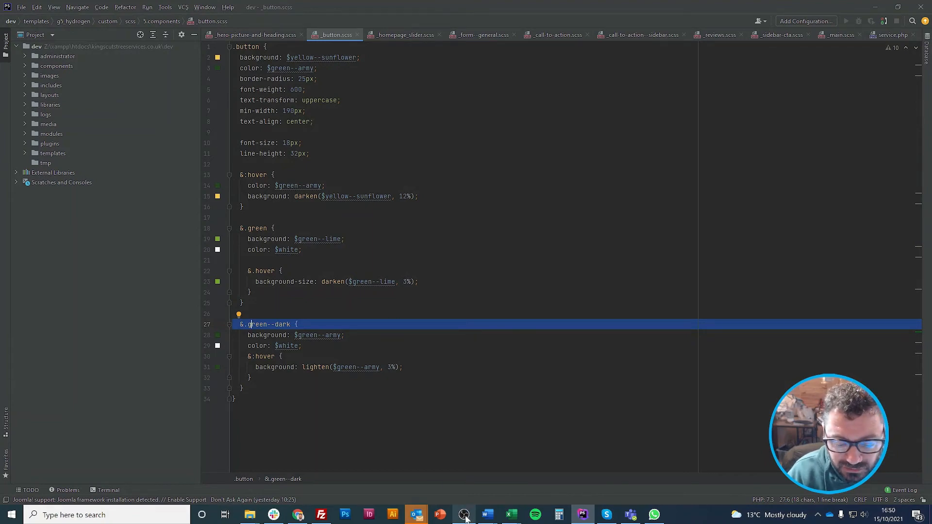
left_click(273, 515)
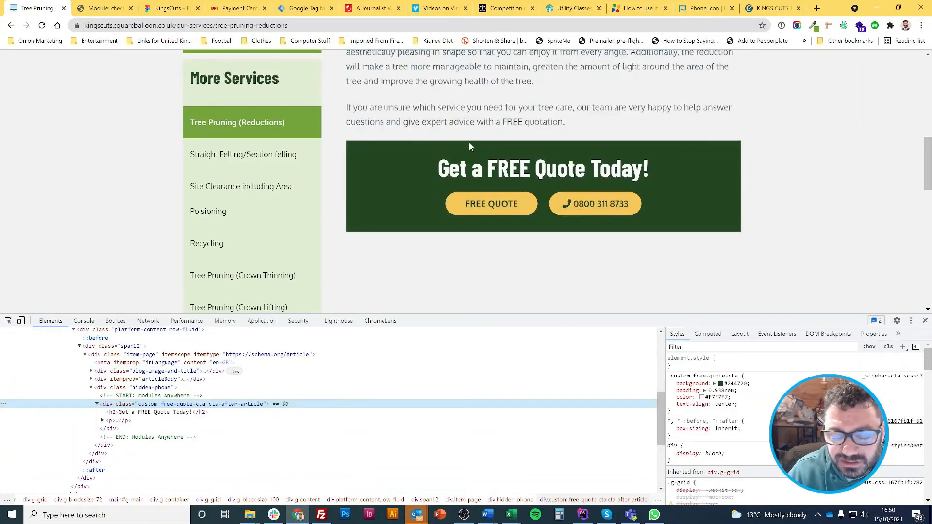
mouse_move(666, 173)
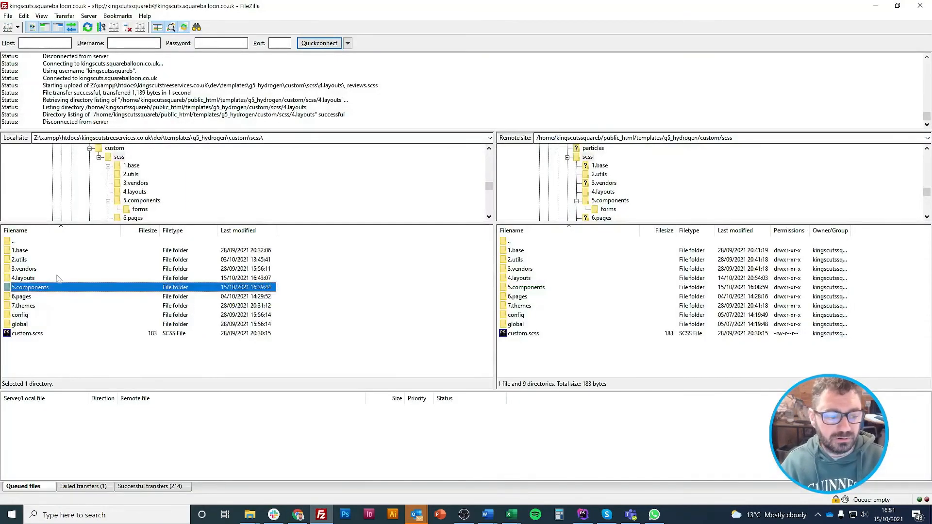
mouse_move(71, 293)
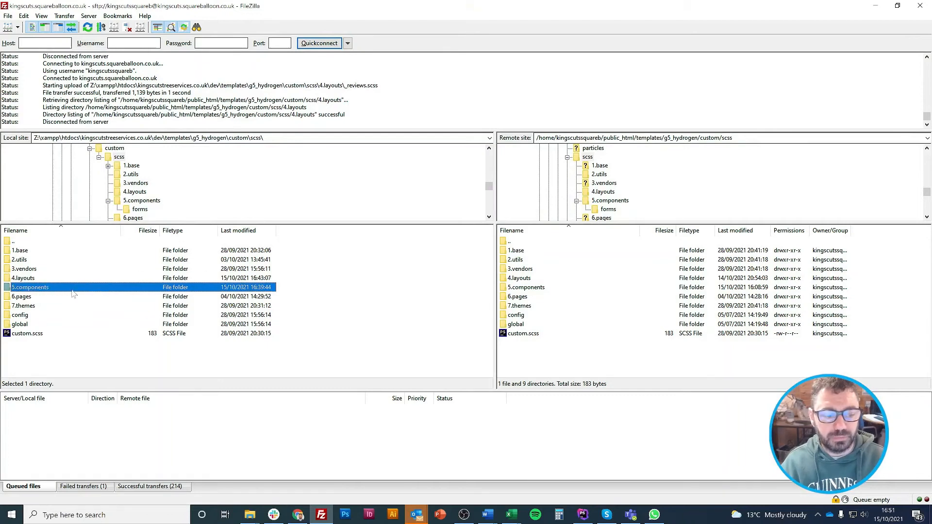
Return from FileZilla's SCSS folders to the Tree Pruning page in Chrome
left_click(23, 278)
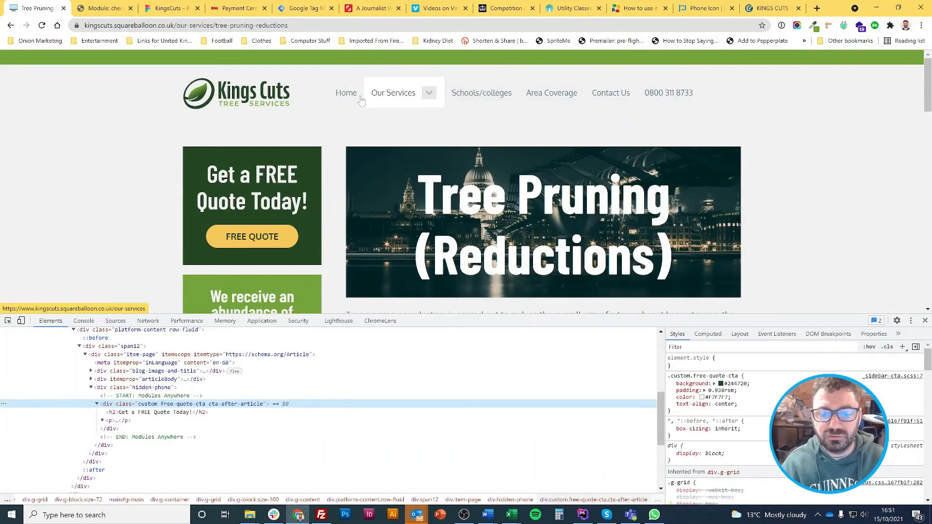
mouse_move(336, 127)
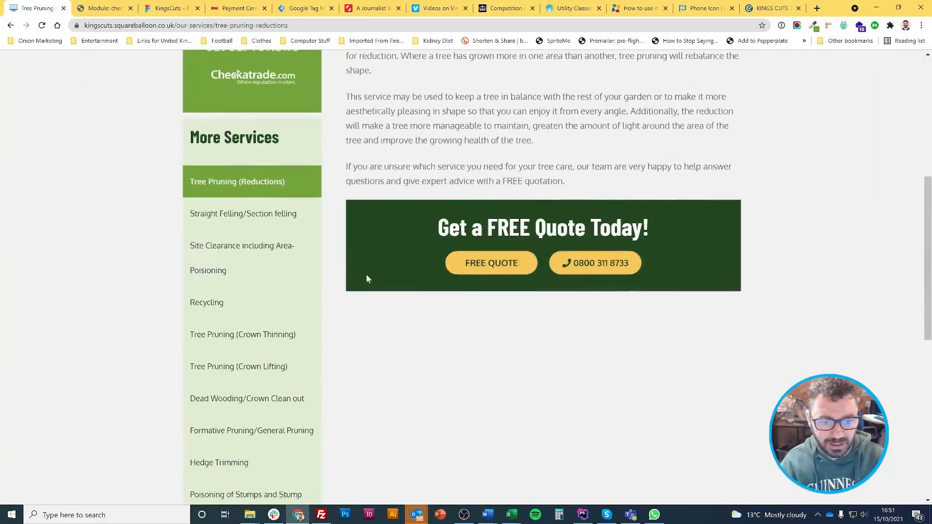
Scroll the Tree Pruning (Reductions) page down to its footer and back to the top
scroll("down", 3)
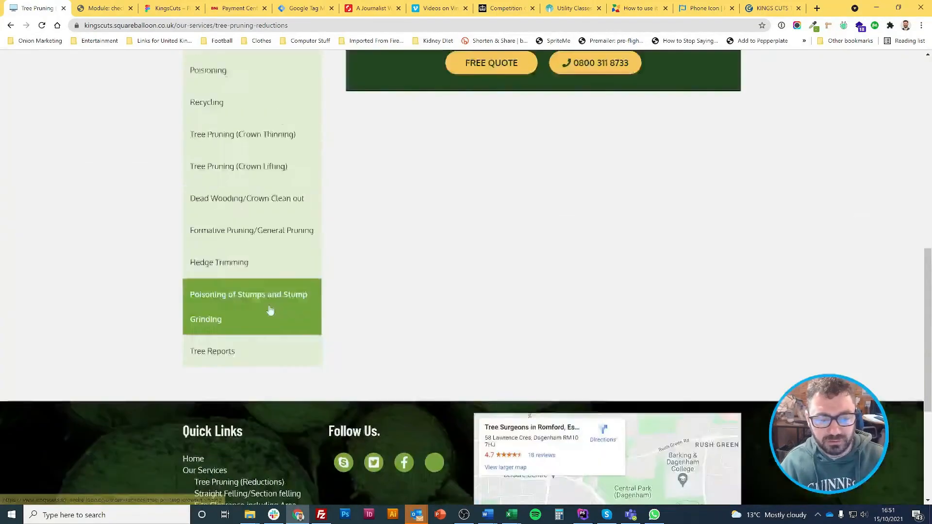
scroll("up", 3)
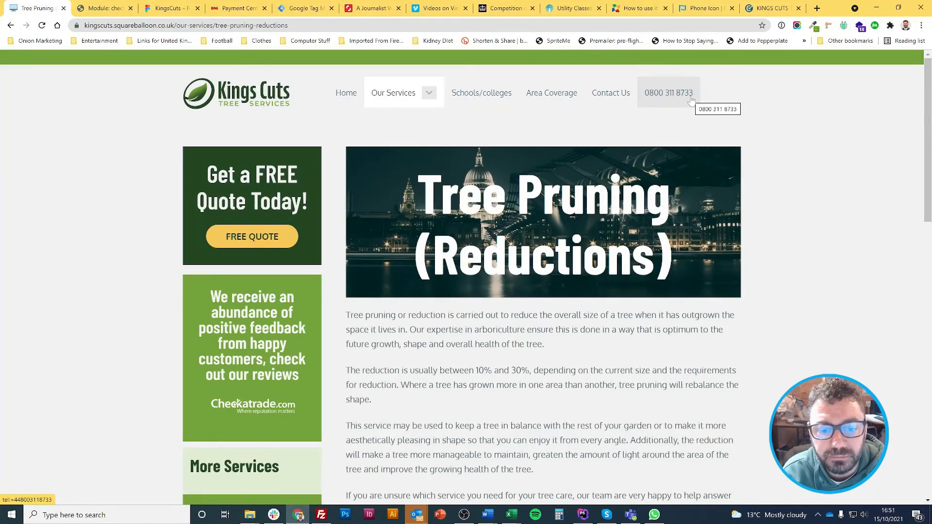
mouse_move(137, 42)
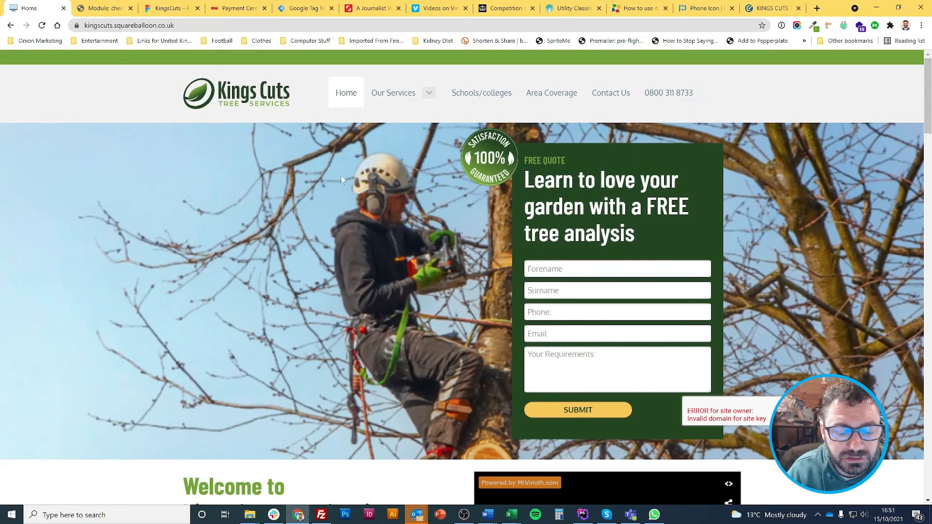
scroll("down", 3)
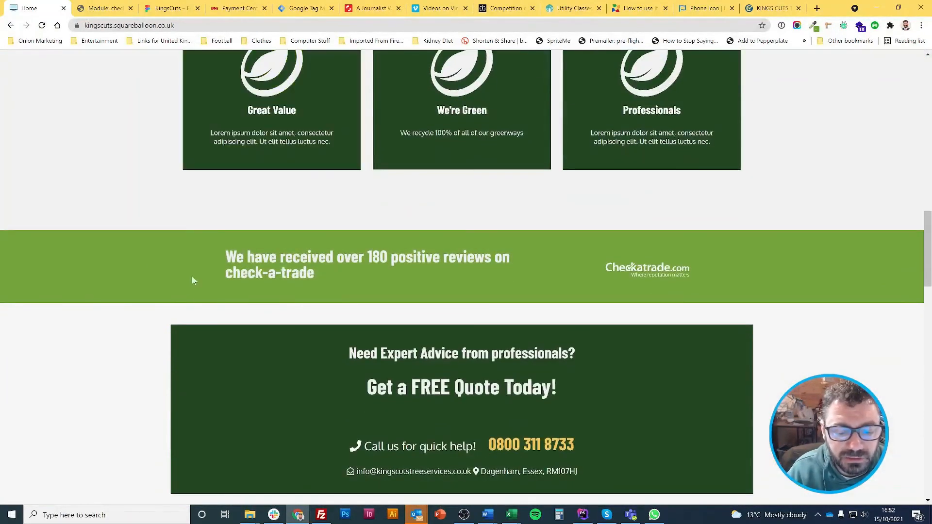
mouse_move(168, 242)
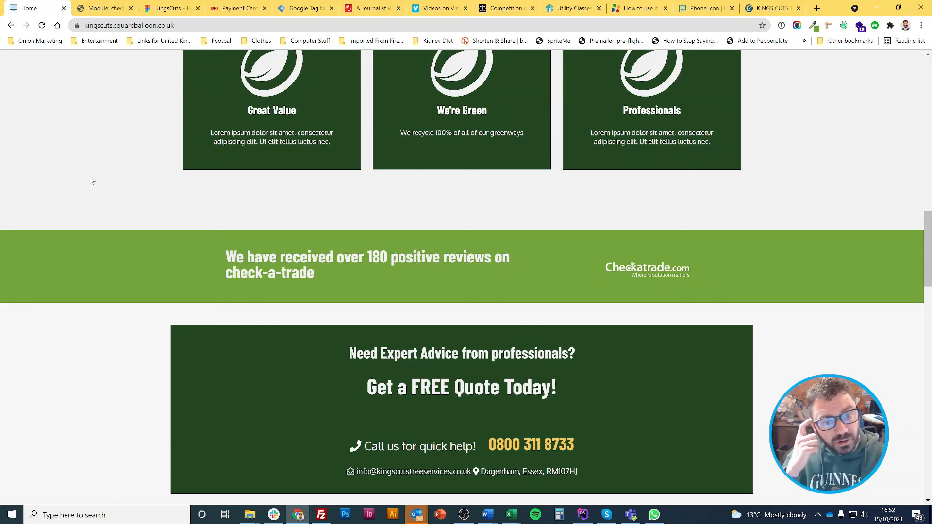
mouse_move(114, 182)
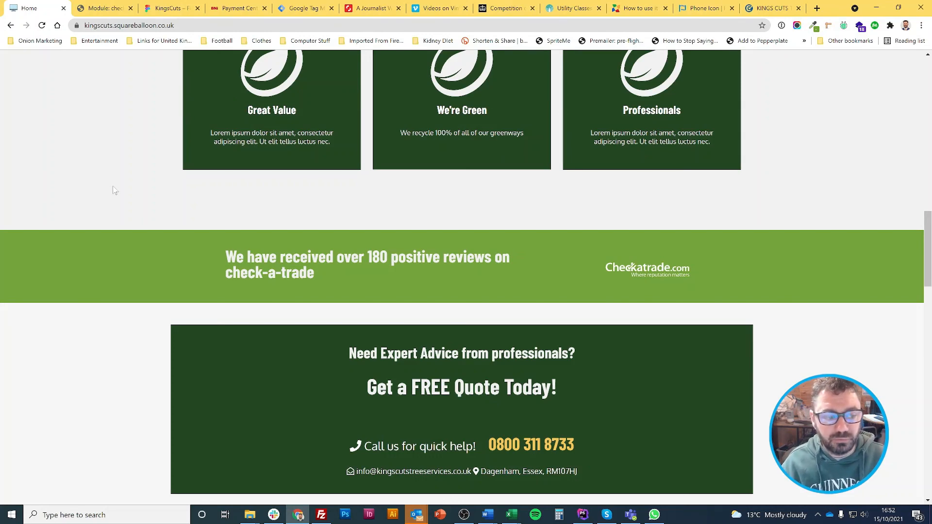
scroll("up", 3)
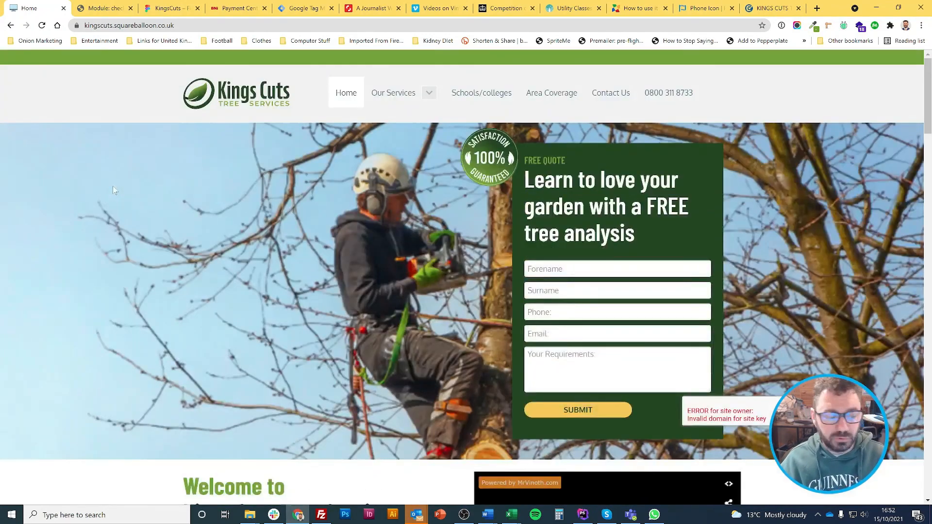